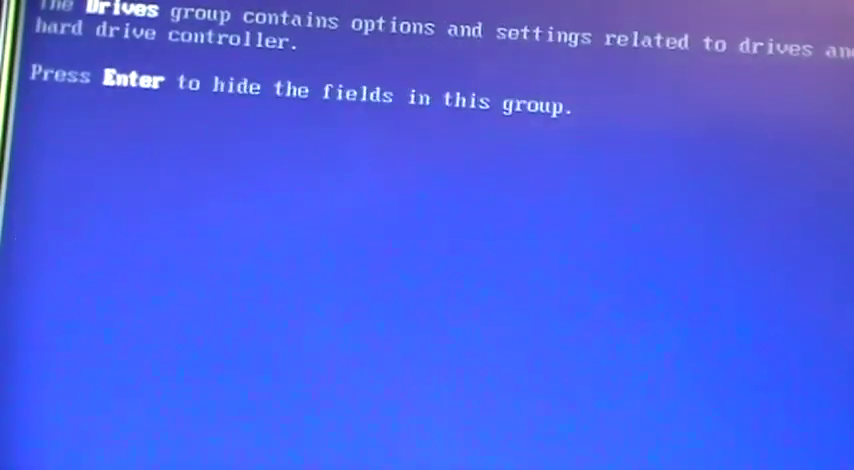
# - View the System group showing OptiPlex 755 and BIOS A11, then exit BIOS Setup
pyautogui.press('Return')
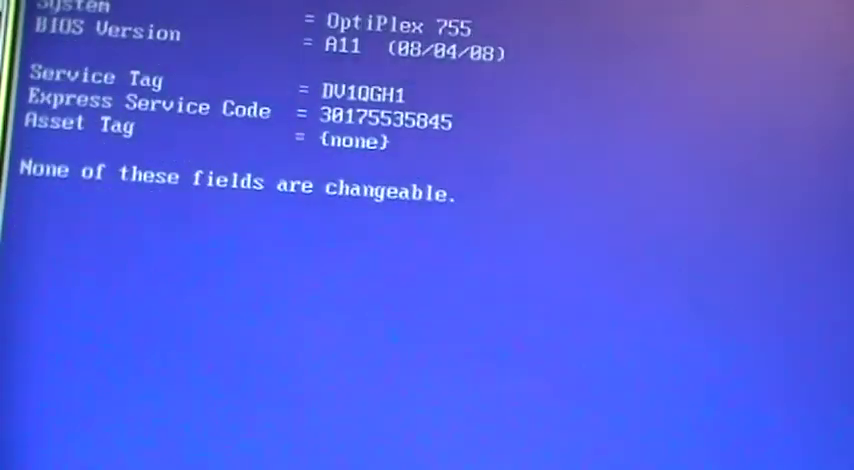
pyautogui.press('Escape')
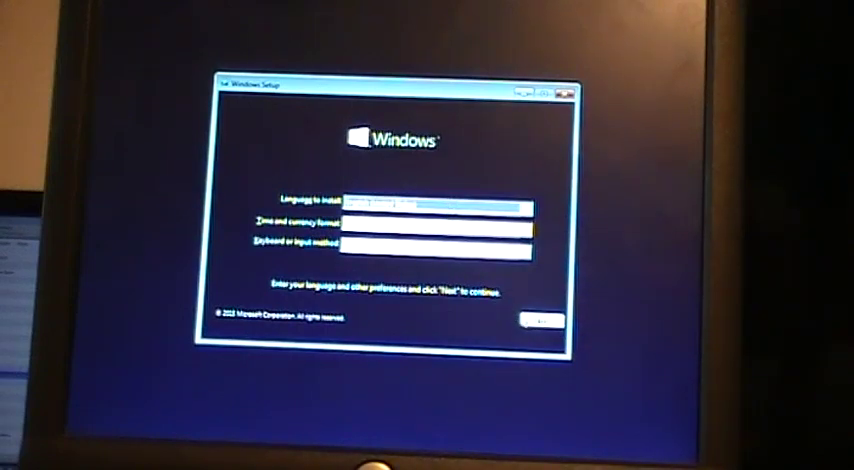
# - Keep the default language, time and keyboard settings and continue setup
pyautogui.click(538, 323)
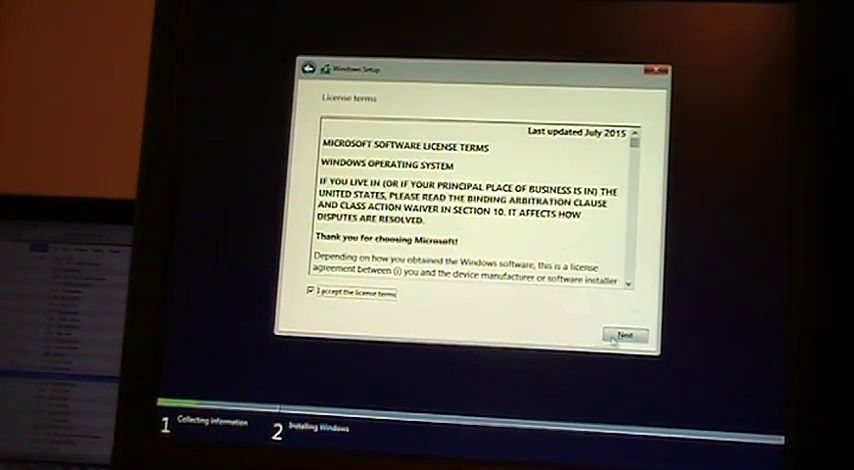
# - Accept the license, delete both partitions, and install onto the 74.5 GB unallocated space
pyautogui.click(621, 335)
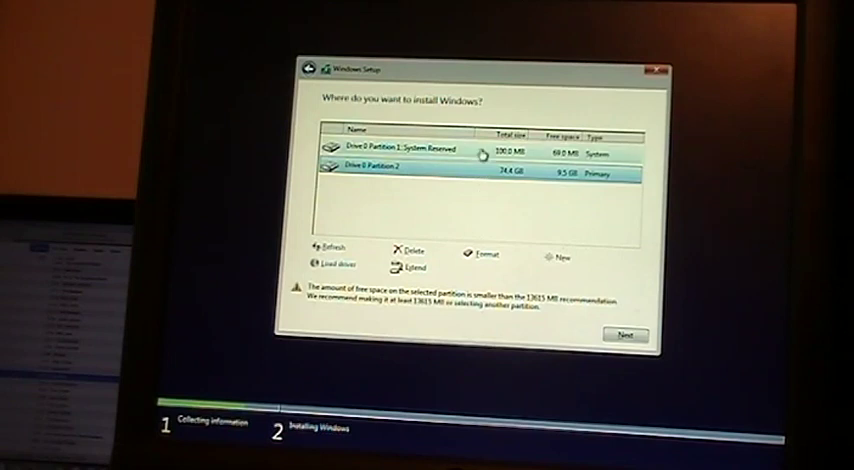
pyautogui.click(405, 250)
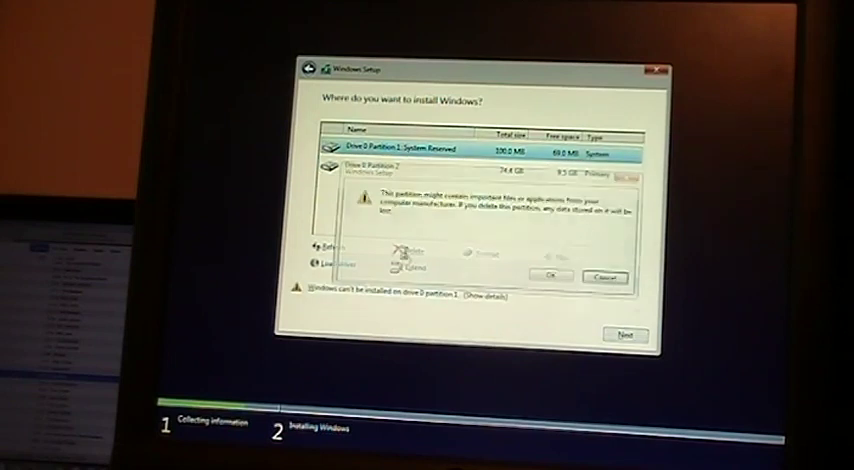
pyautogui.click(549, 275)
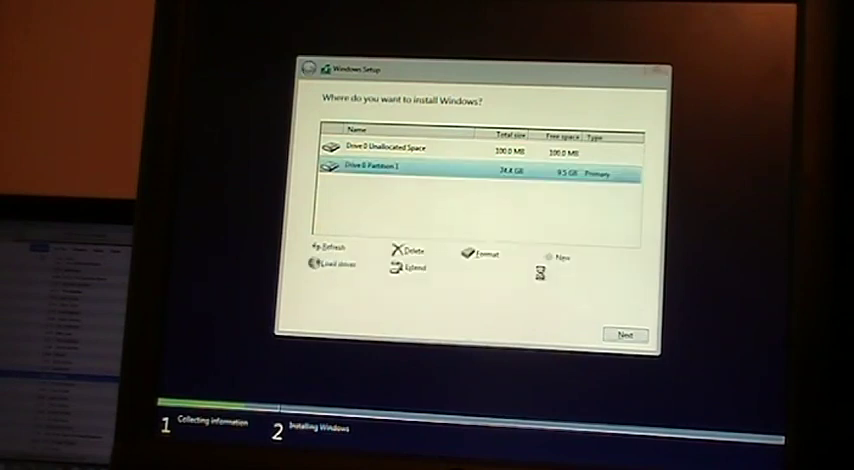
pyautogui.click(399, 251)
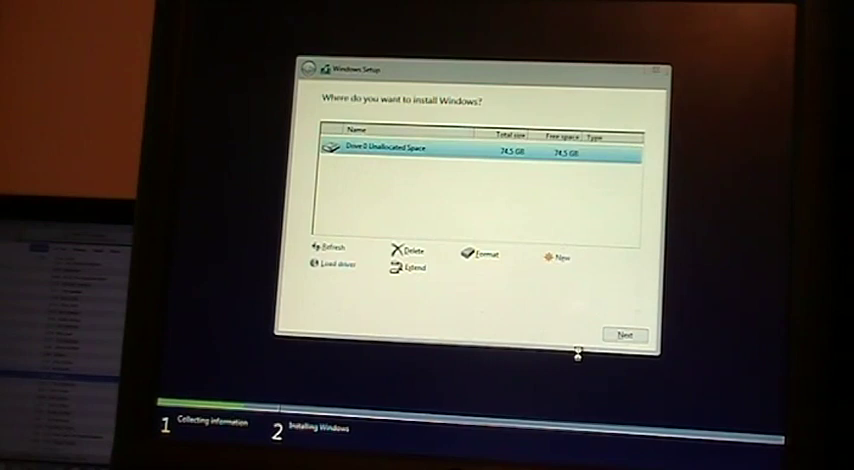
pyautogui.click(625, 334)
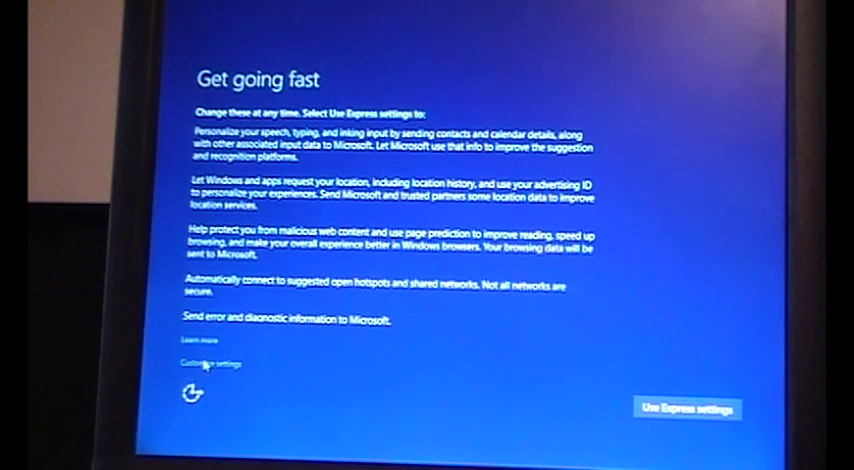
# - Choose Customize settings and turn the advertising ID option off
pyautogui.click(204, 363)
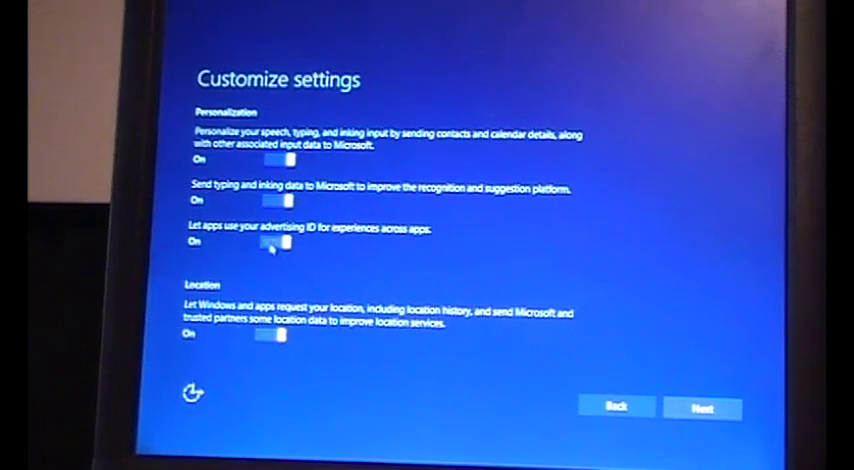
pyautogui.click(281, 242)
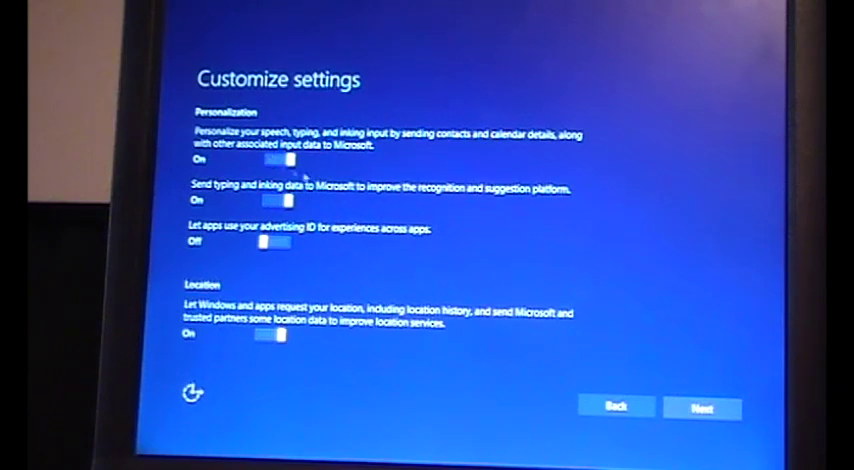
pyautogui.scroll(-3)
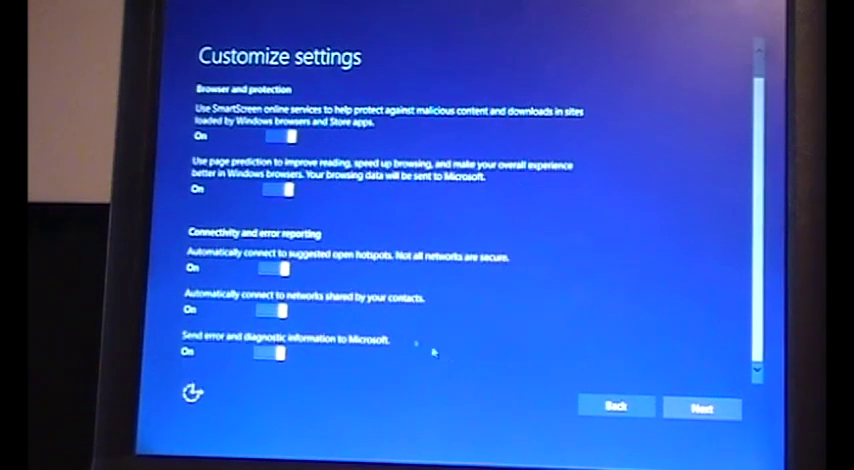
# - Accept the browser and connectivity privacy choices and continue to account creation
pyautogui.click(702, 407)
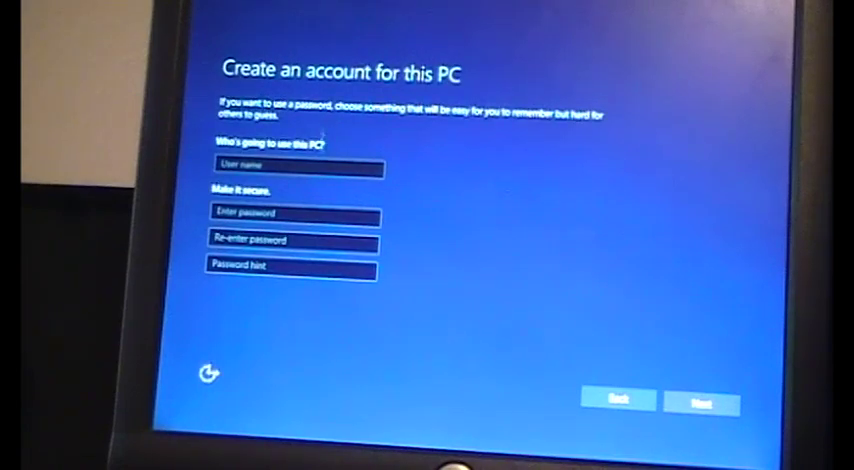
# - Enter a user name in the local account form and let setup complete
pyautogui.click(290, 168)
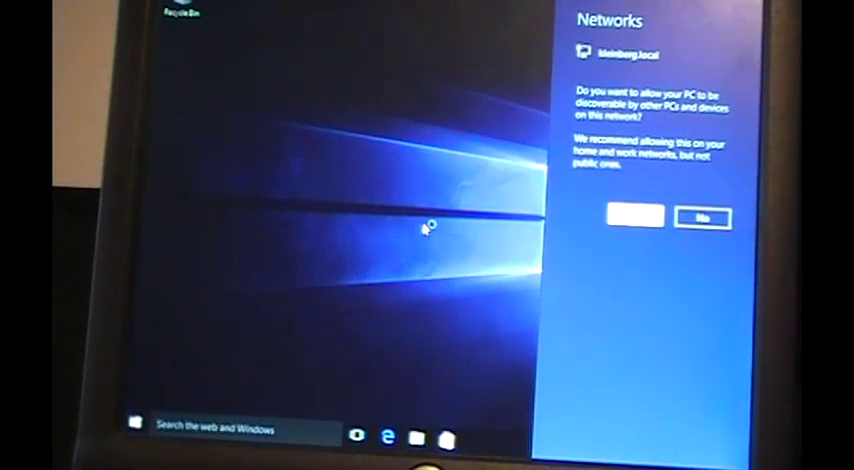
# - Answer the Networks prompt about making the PC discoverable
pyautogui.click(698, 218)
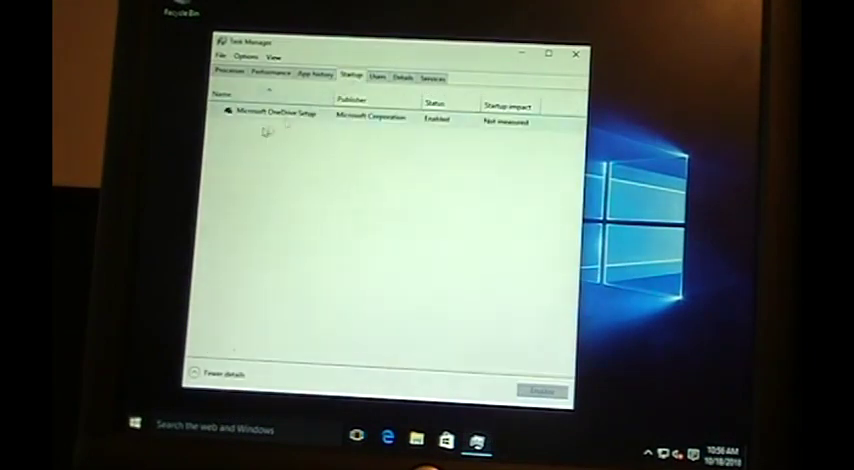
# - Disable Microsoft OneDrive Setup in Task Manager's Startup tab
pyautogui.click(290, 120)
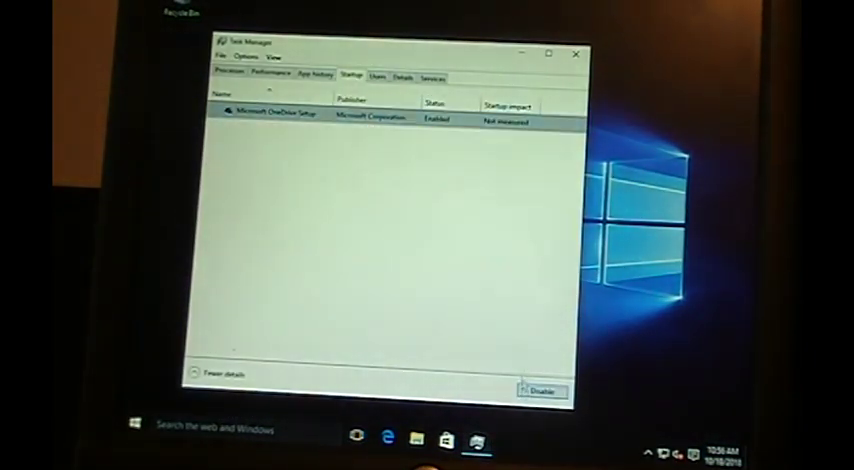
pyautogui.click(573, 54)
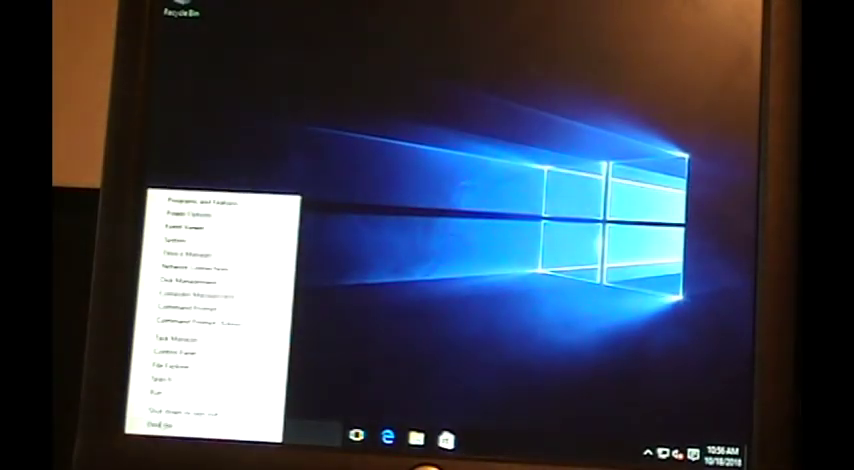
# - Right-click the Start button to show the power-user menu of system tools
pyautogui.click(195, 408)
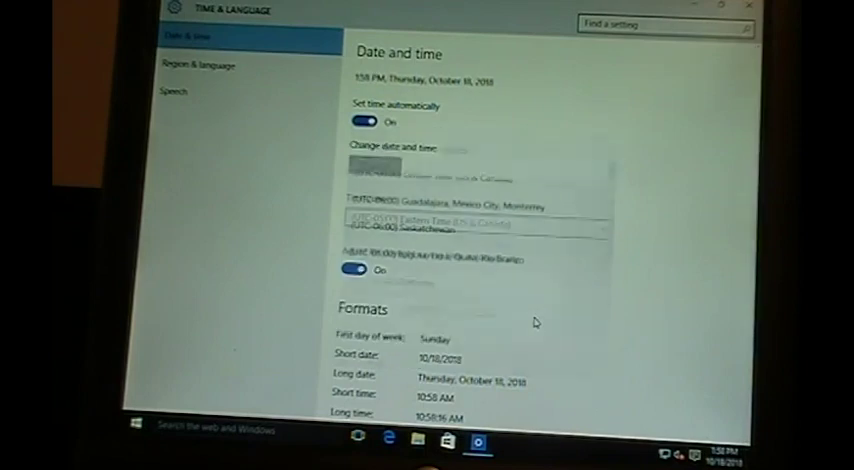
# - Set the time zone to (UTC-05:00) Eastern Time (US & Canada) and close Settings
pyautogui.click(475, 224)
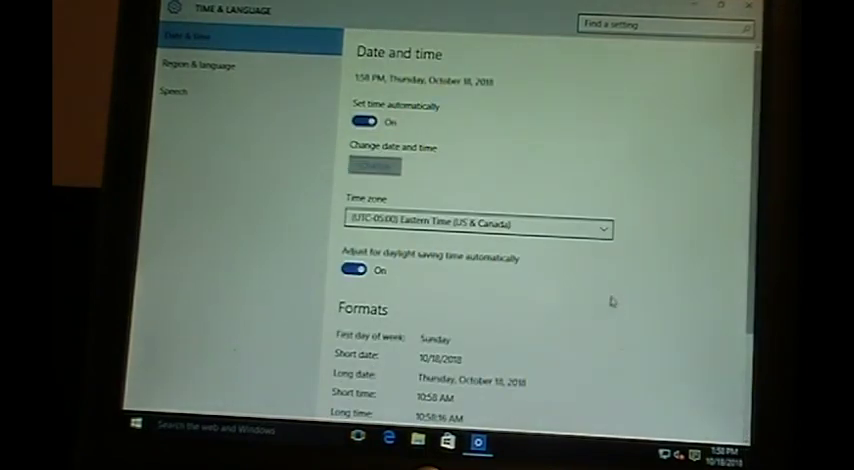
pyautogui.click(749, 7)
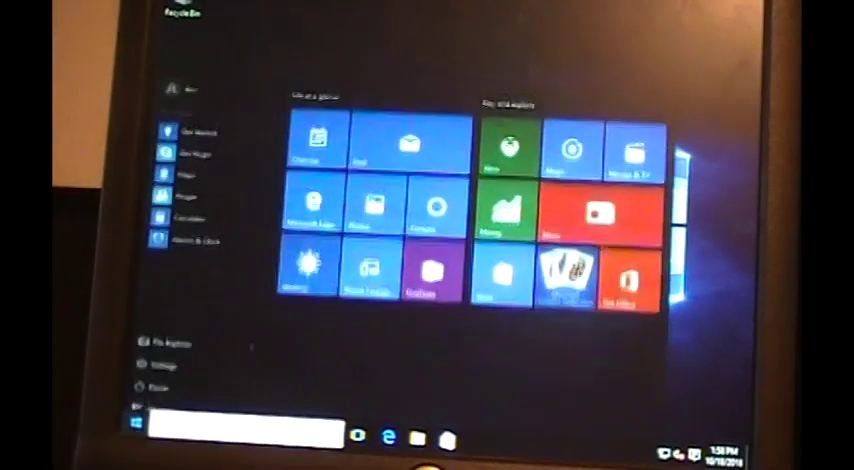
# - Launch Edge, go to YouTube, search for Ben Kleinberg and open his channel page
pyautogui.click(131, 425)
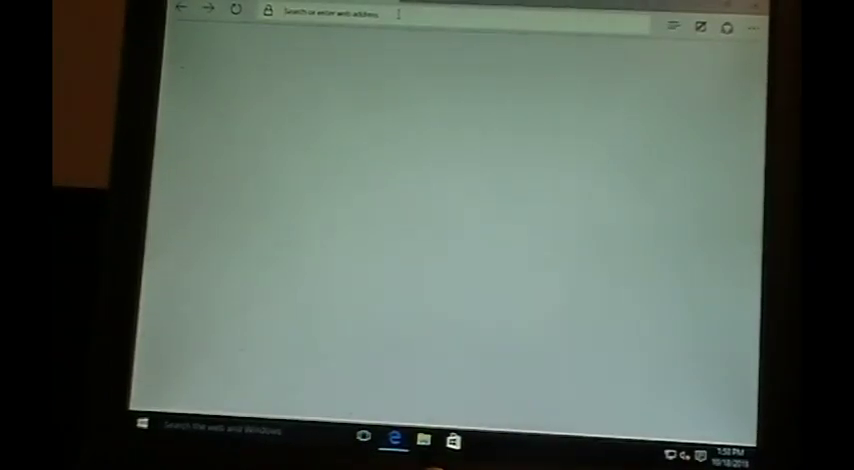
pyautogui.write('www.go')
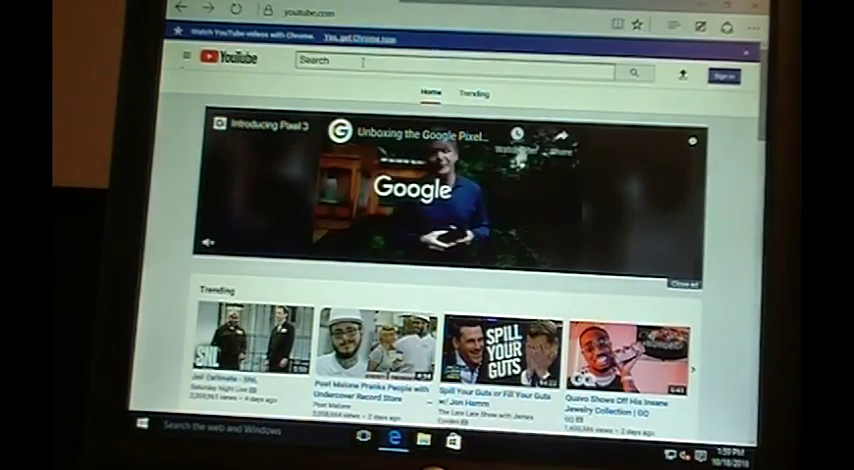
pyautogui.write('Kleinberg')
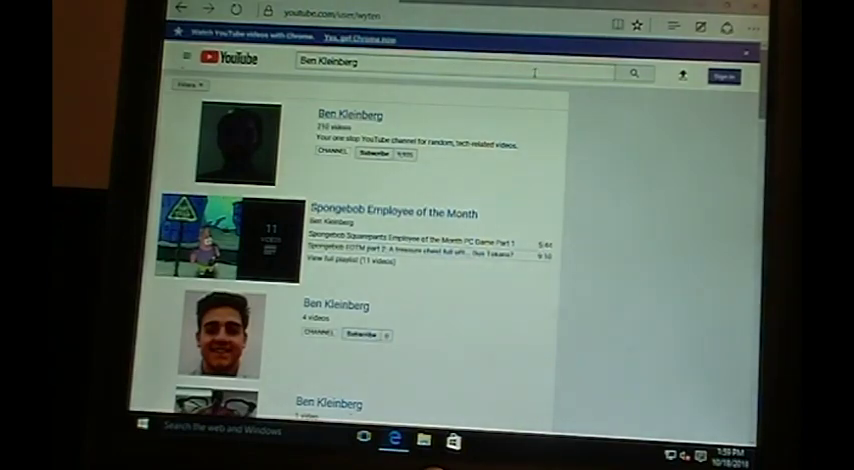
pyautogui.click(347, 112)
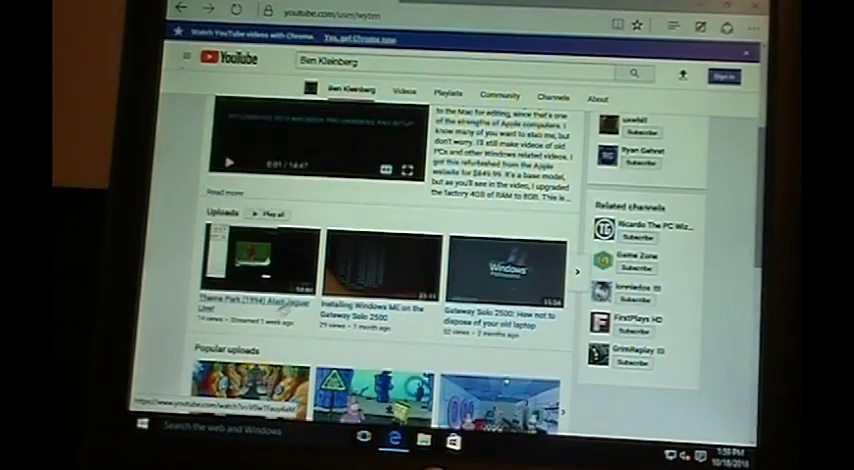
pyautogui.moveTo(470, 338)
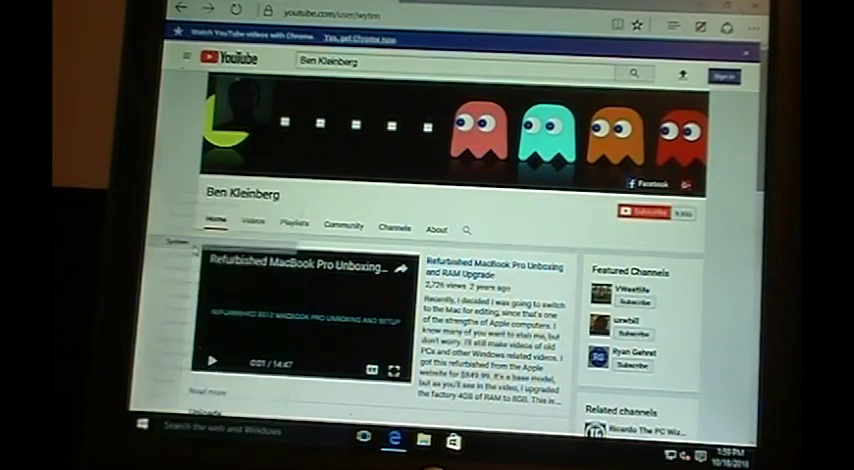
pyautogui.moveTo(475, 210)
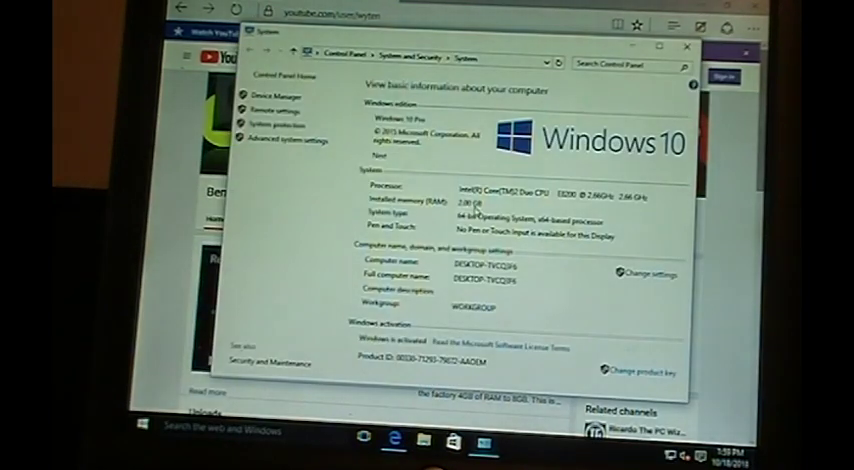
pyautogui.moveTo(578, 332)
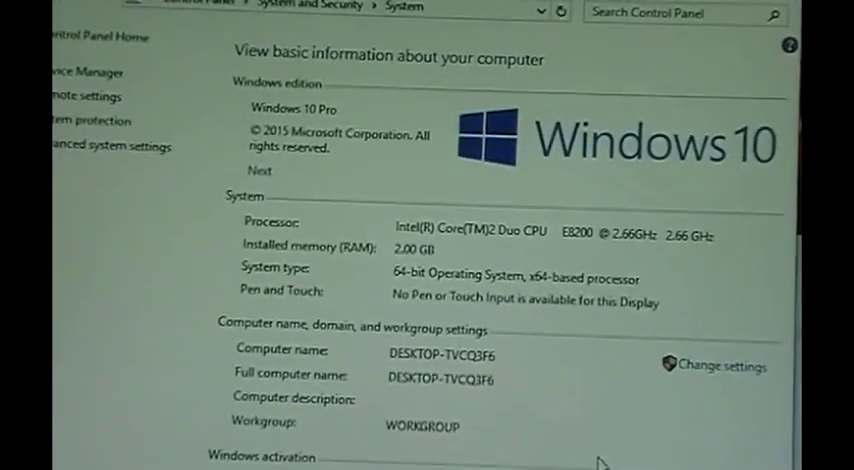
# - Scroll the System page to confirm activated Windows 10 Pro, Core 2 Duo E8200, 2 GB RAM
pyautogui.scroll(-3)
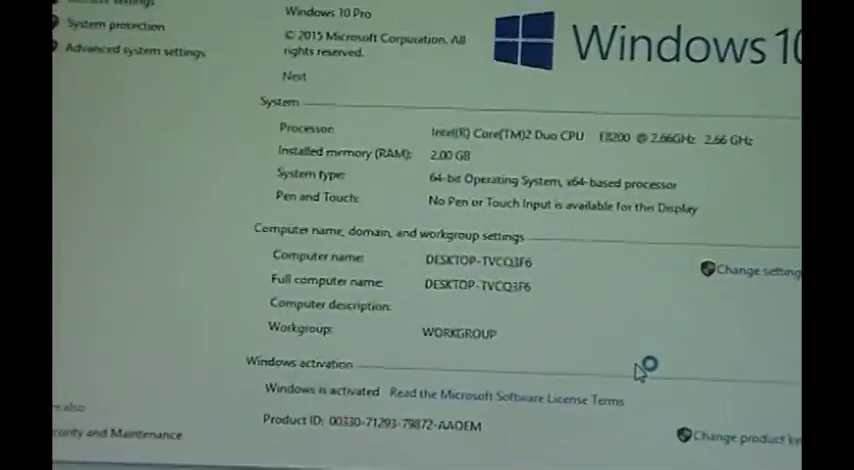
pyautogui.scroll(-3)
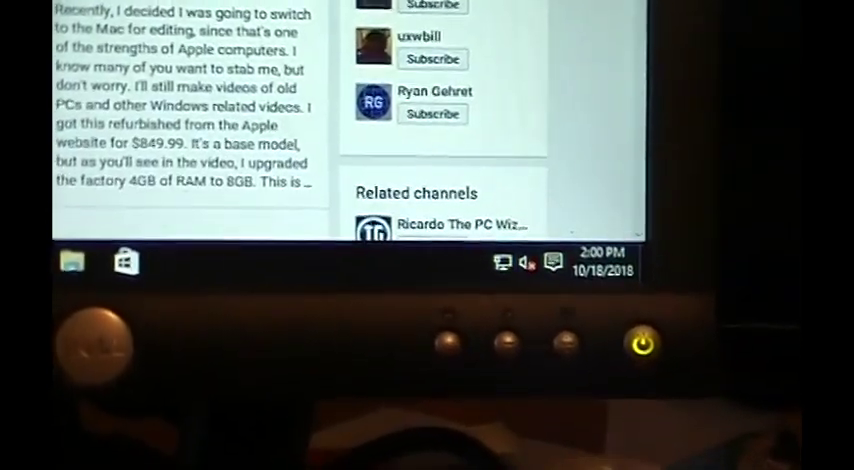
# - Close Microsoft Edge, confirming Close all tabs, to return to the empty desktop
pyautogui.scroll(3)
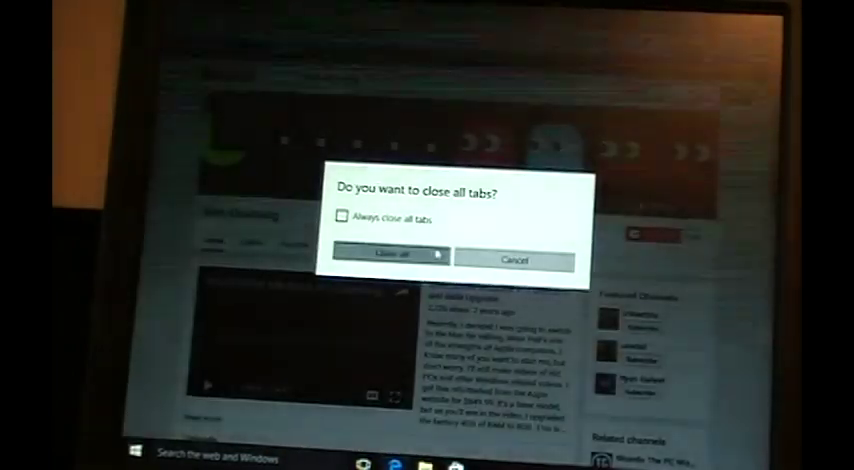
pyautogui.click(389, 256)
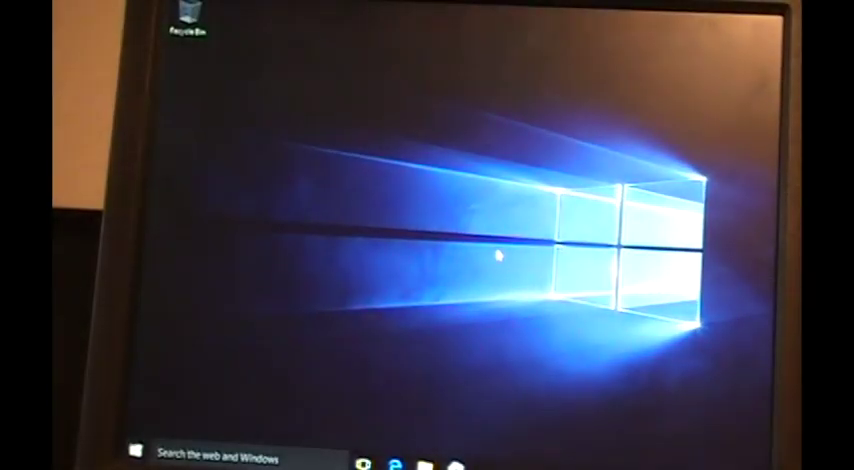